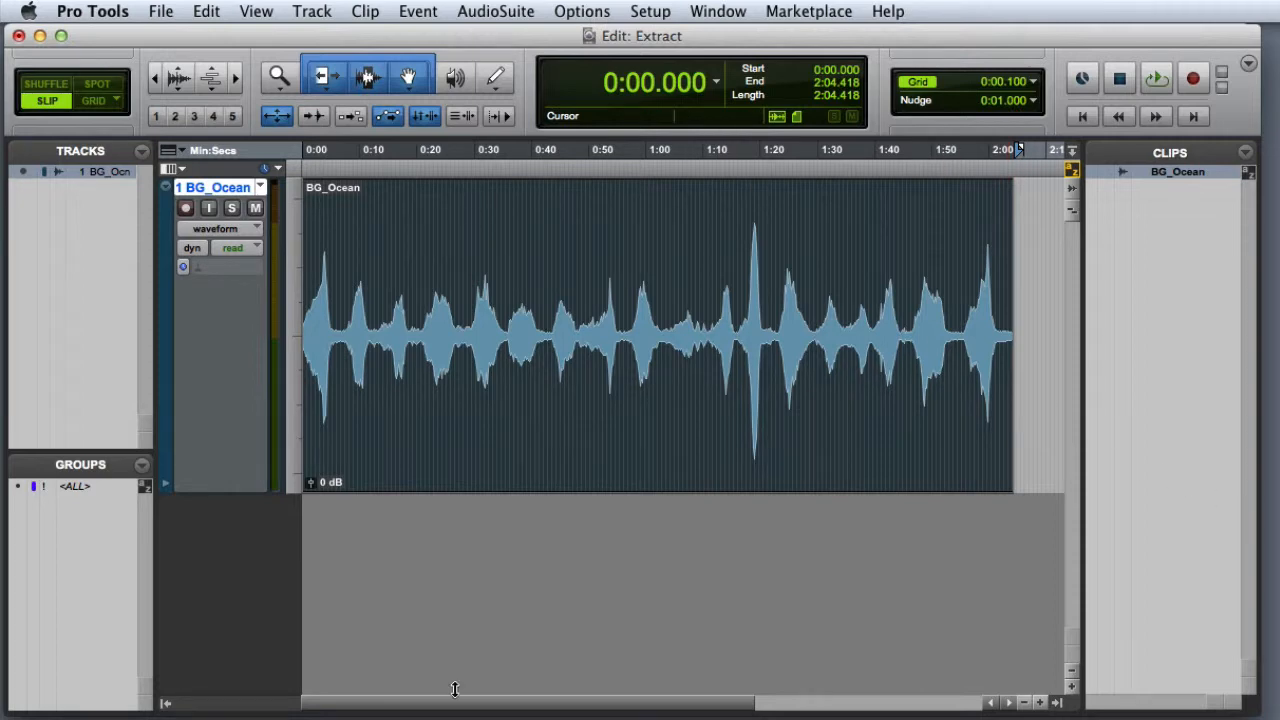
Bring up the Strip Silence window for the BG_Ocean clip from the Edit menu
left_click(206, 12)
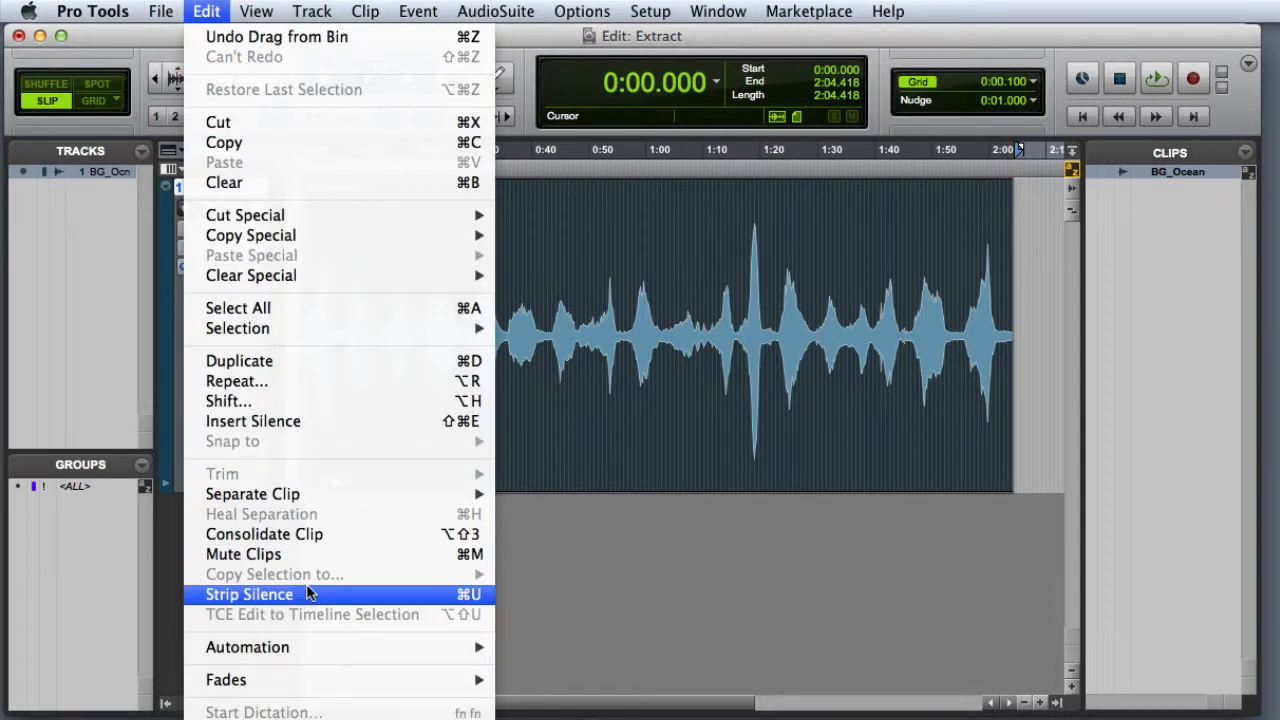
mouse_move(310, 598)
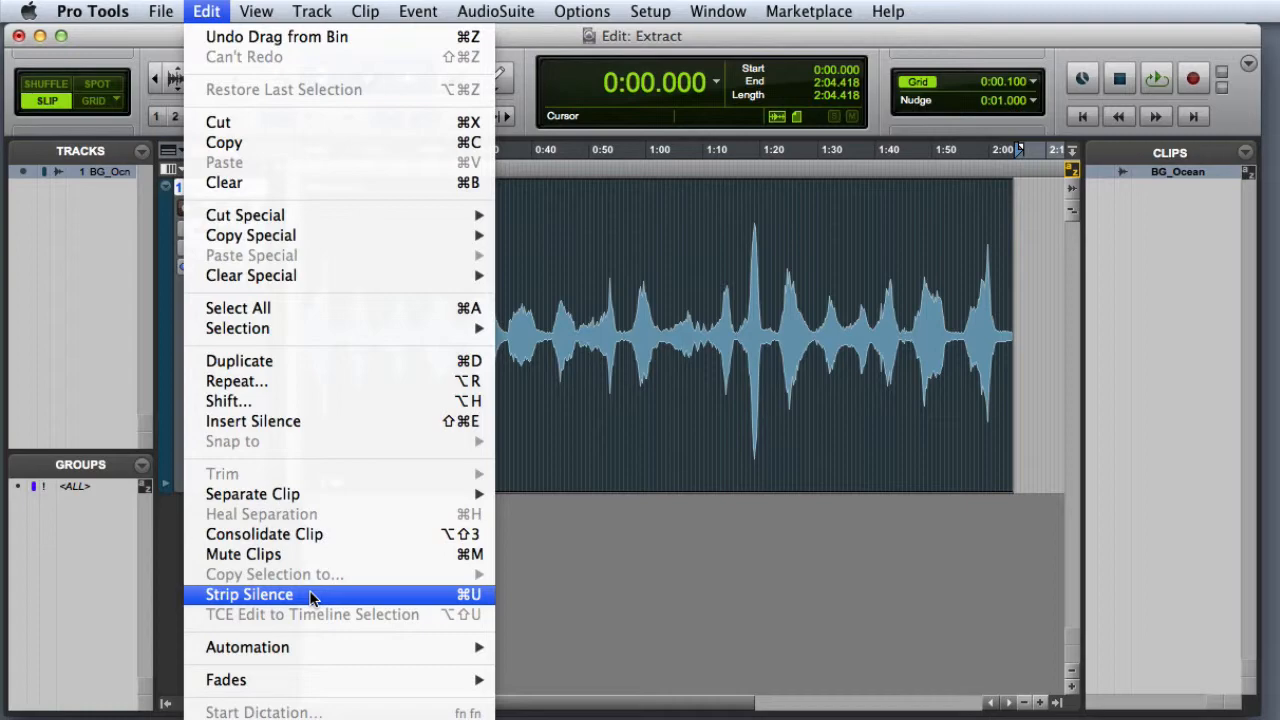
left_click(248, 594)
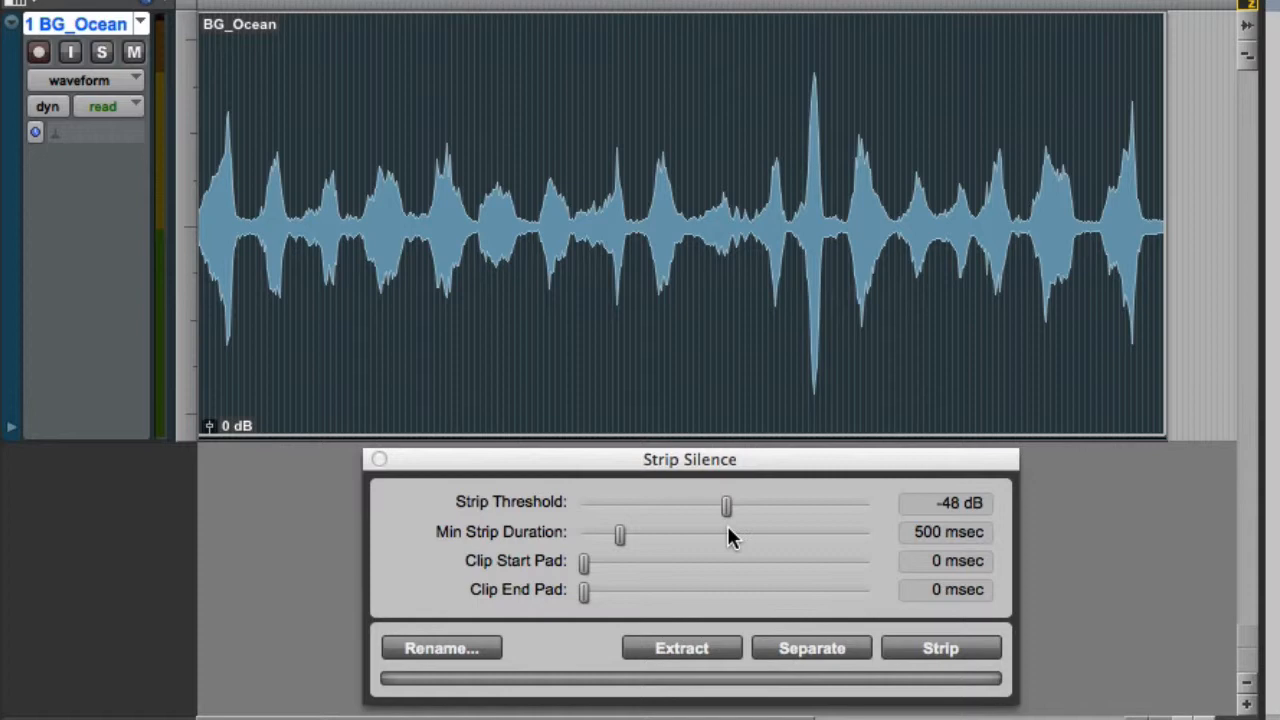
Set Strip Threshold to -20 dB, Clip Start Pad 612 ms and Clip End Pad 746 ms
left_click_drag(728, 504, 812, 504)
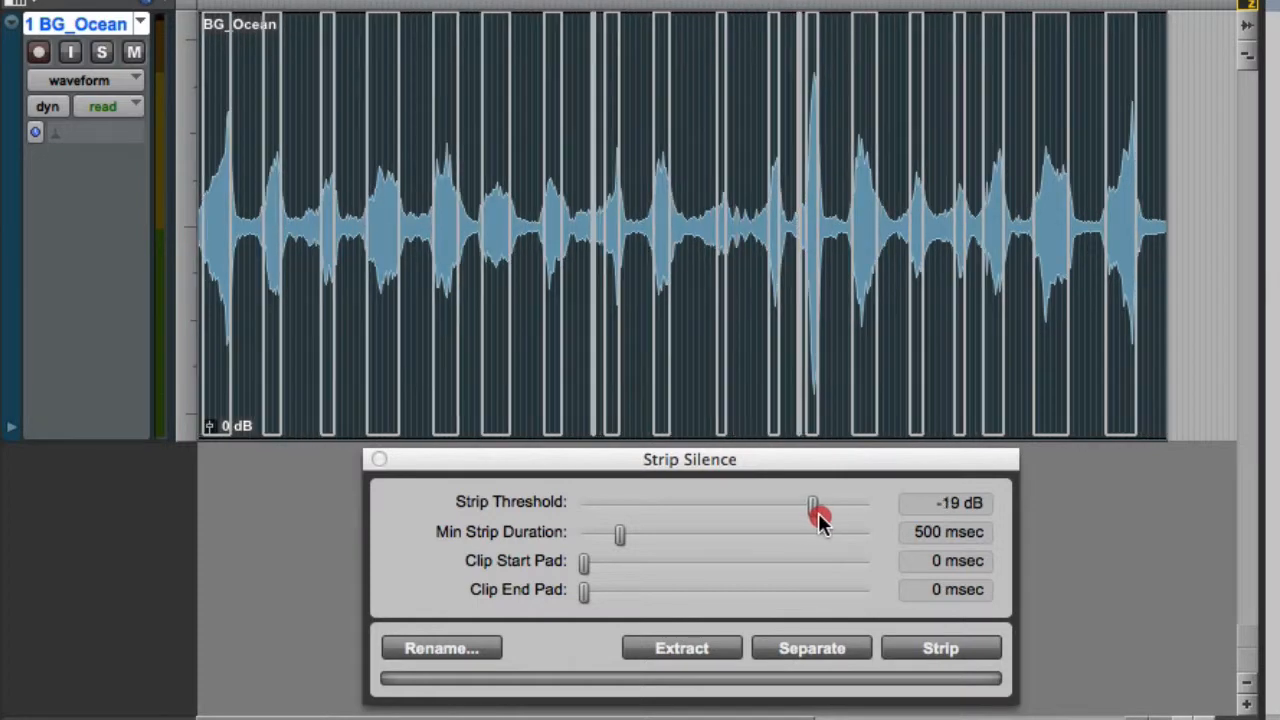
left_click_drag(816, 504, 808, 504)
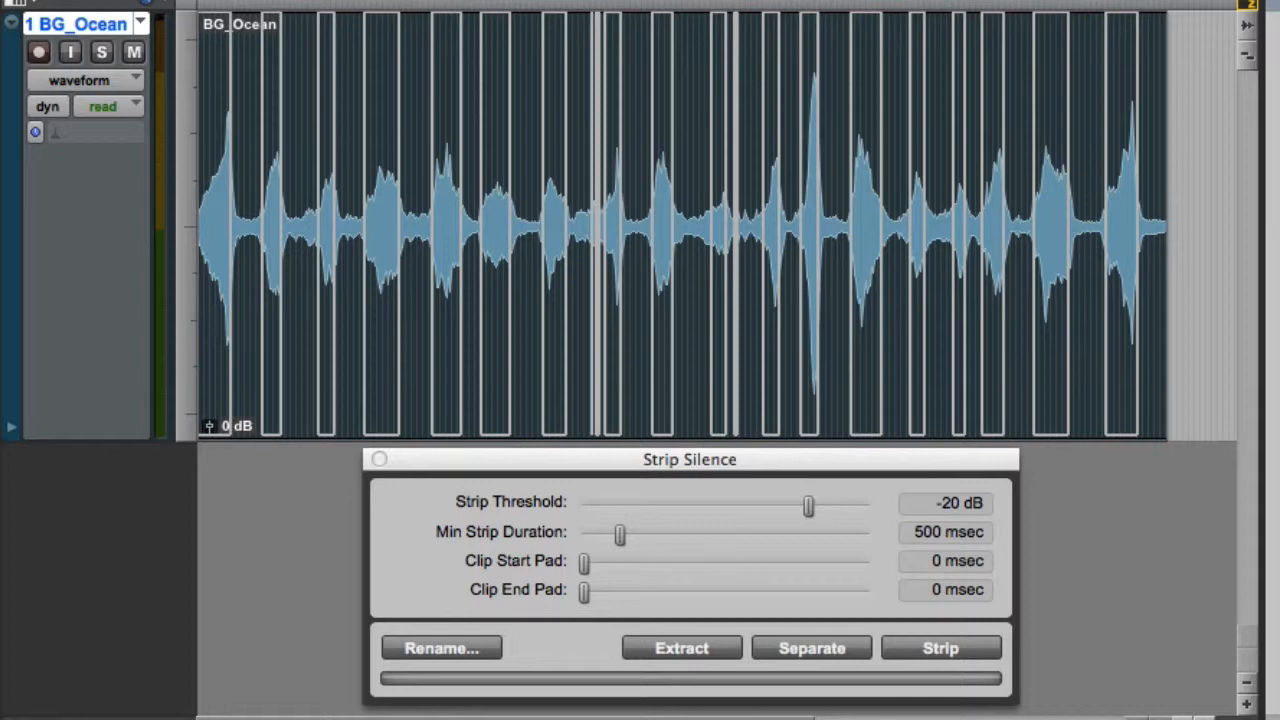
left_click_drag(584, 564, 588, 564)
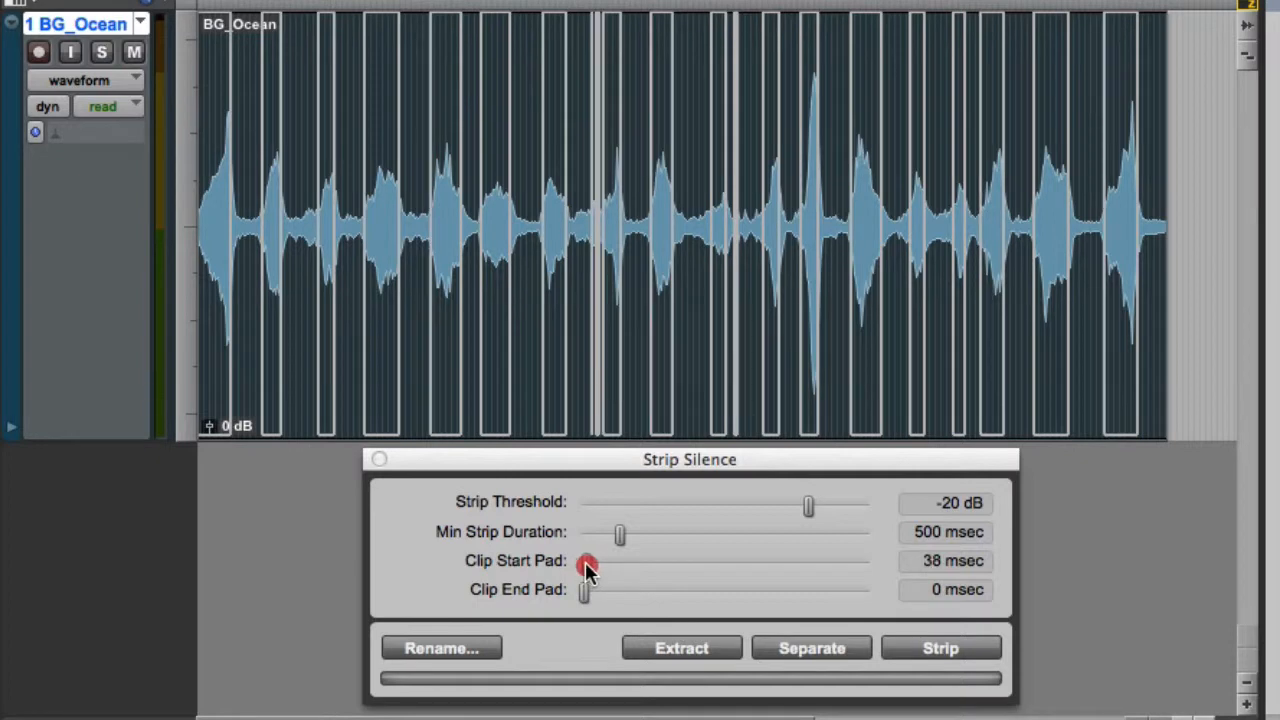
left_click_drag(588, 562, 616, 562)
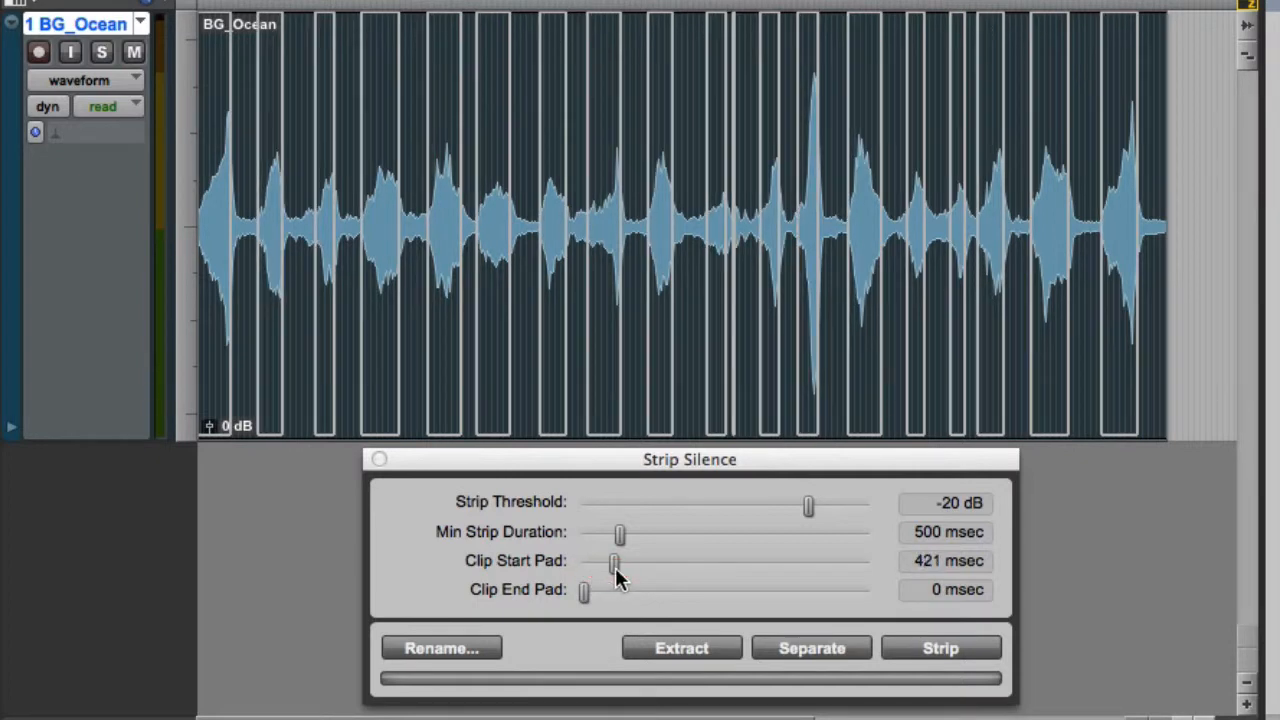
left_click_drag(616, 564, 628, 564)
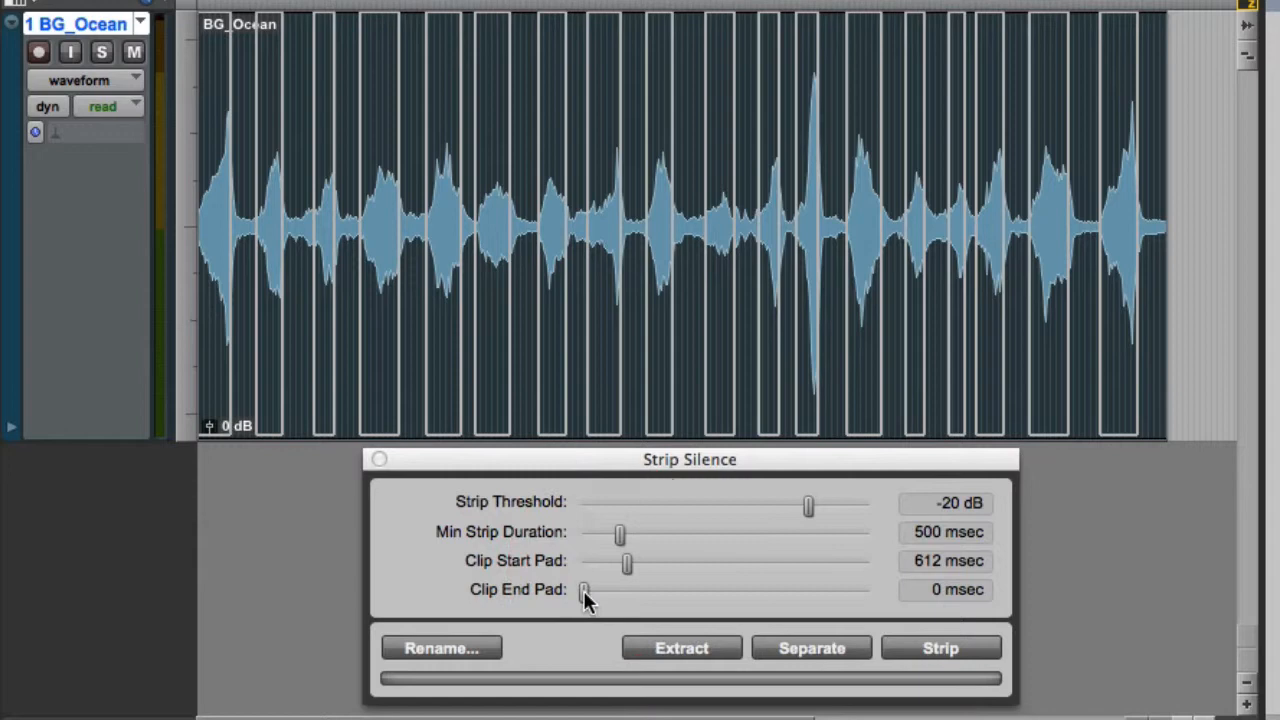
left_click_drag(584, 590, 628, 590)
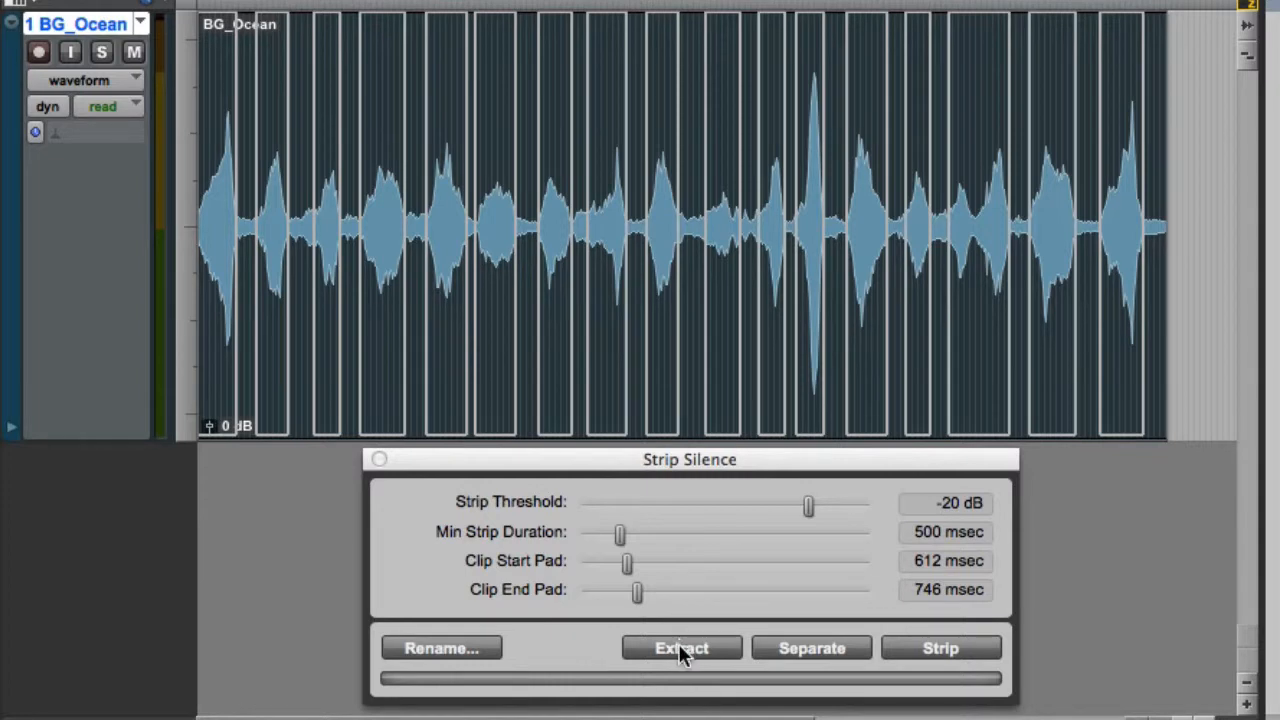
Extract the detected waves into separate clips BG_Ocean-01 to BG_Ocean-17 and dismiss Strip Silence
left_click(812, 648)
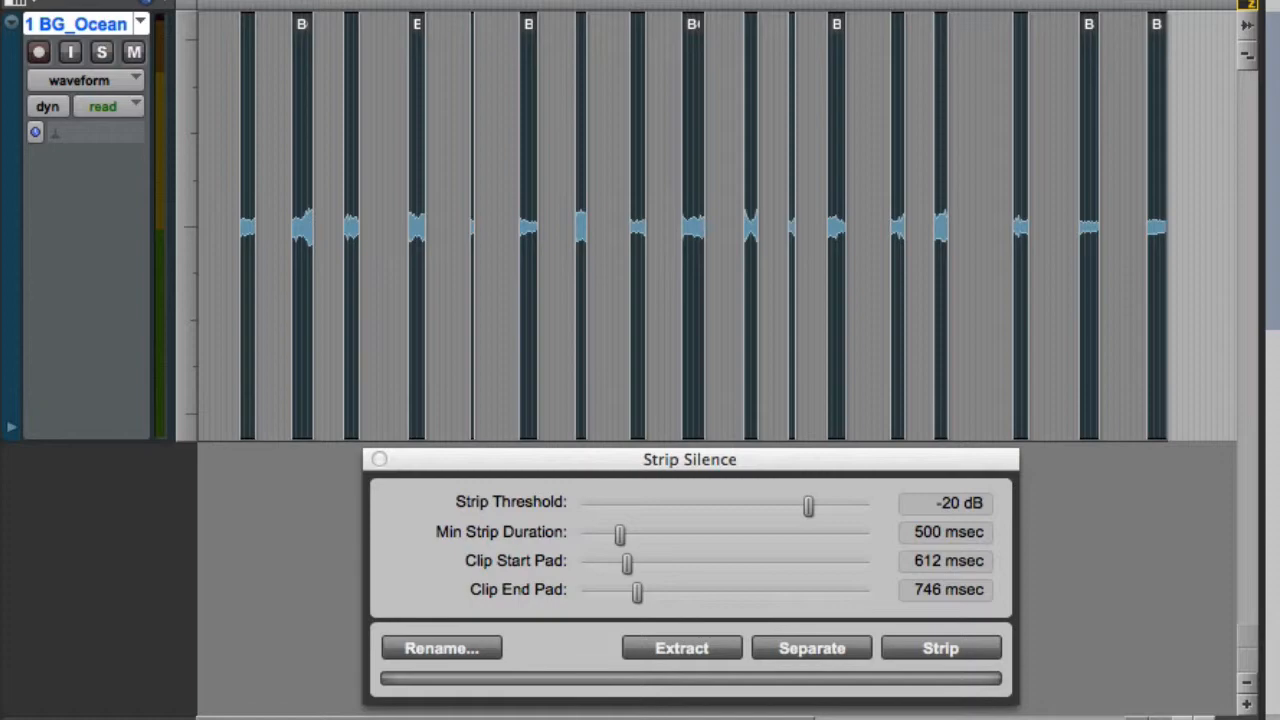
left_click(378, 458)
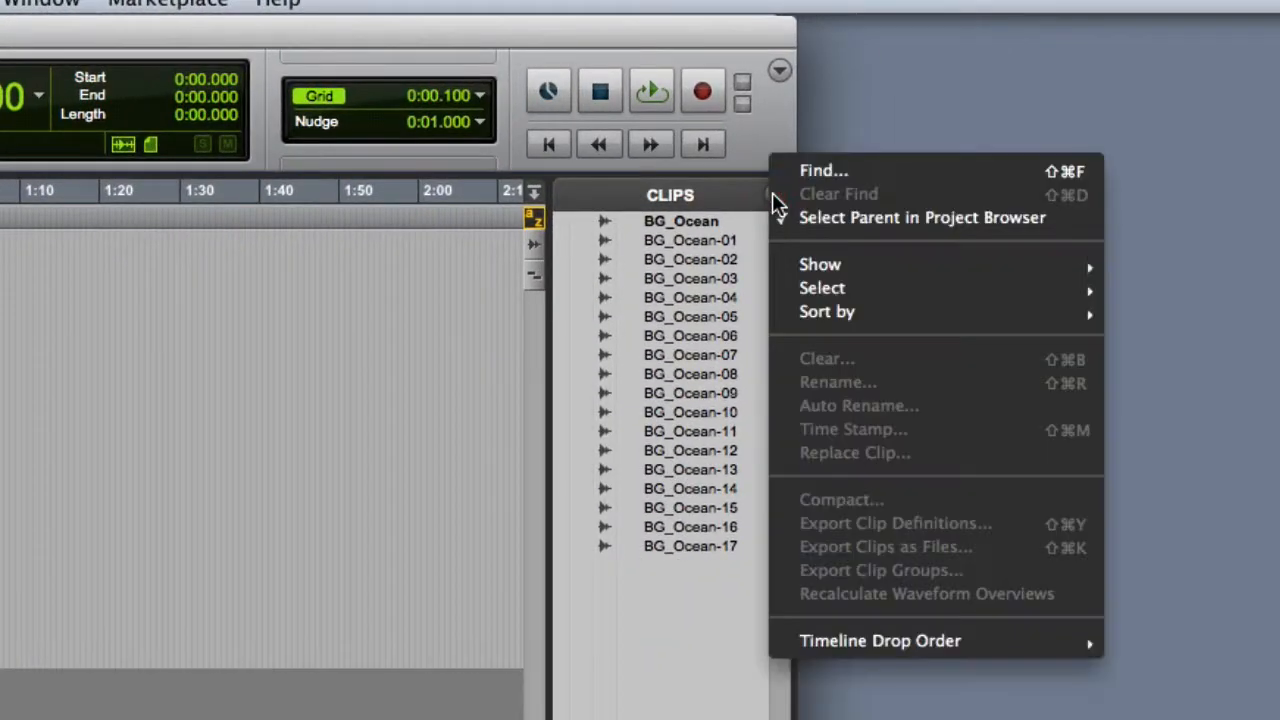
mouse_move(880, 640)
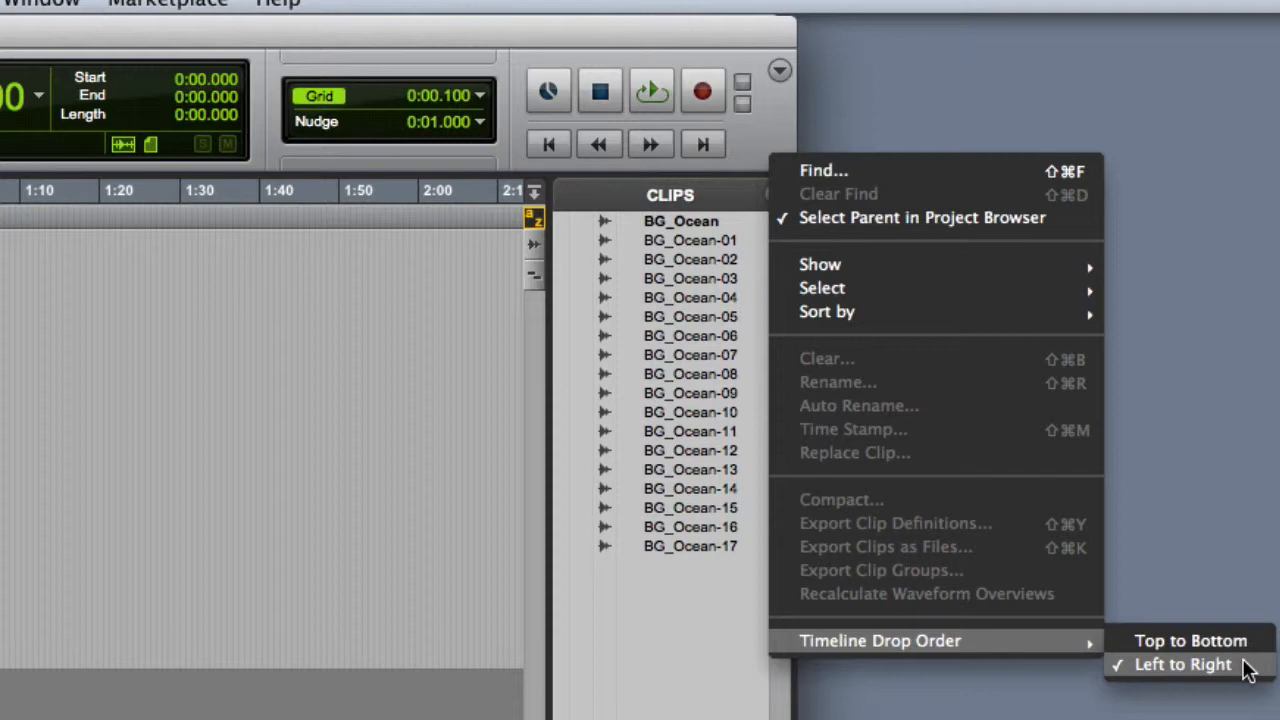
Set the Clips list Timeline Drop Order to Left to Right
left_click(1182, 664)
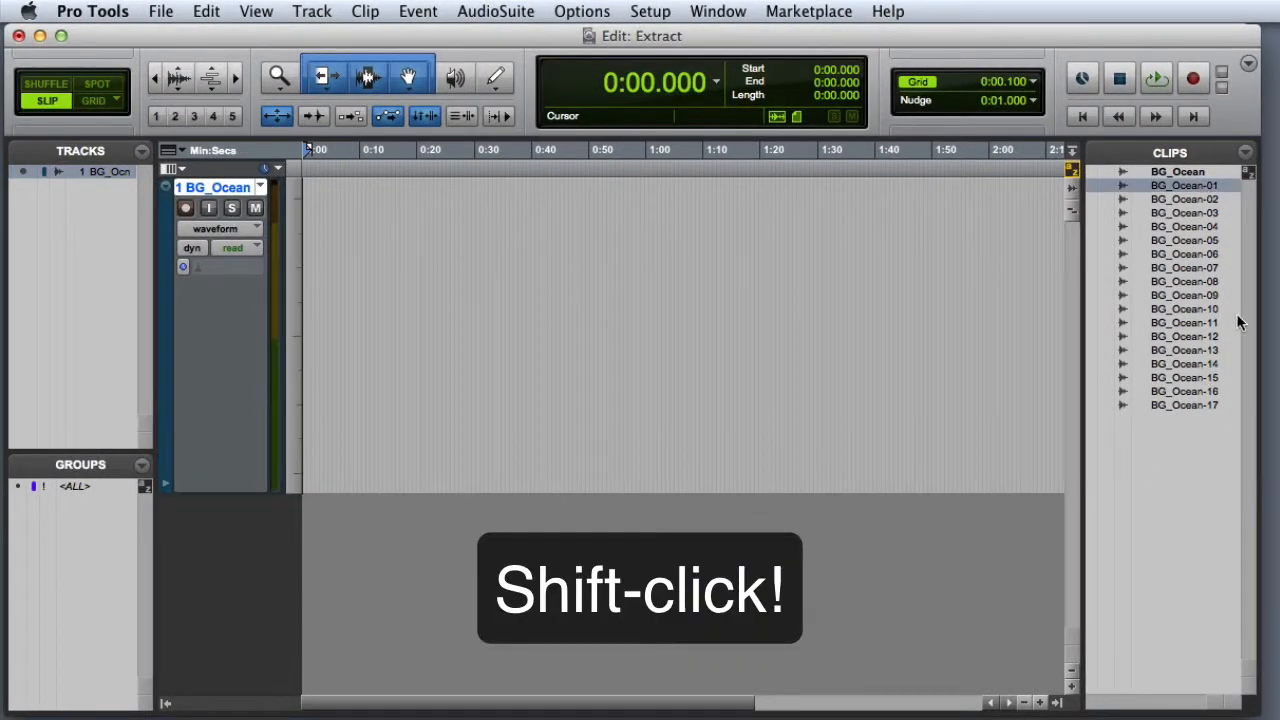
Select BG_Ocean-01 through BG_Ocean-17 and drop them end to end at the track start
left_click(1184, 404)
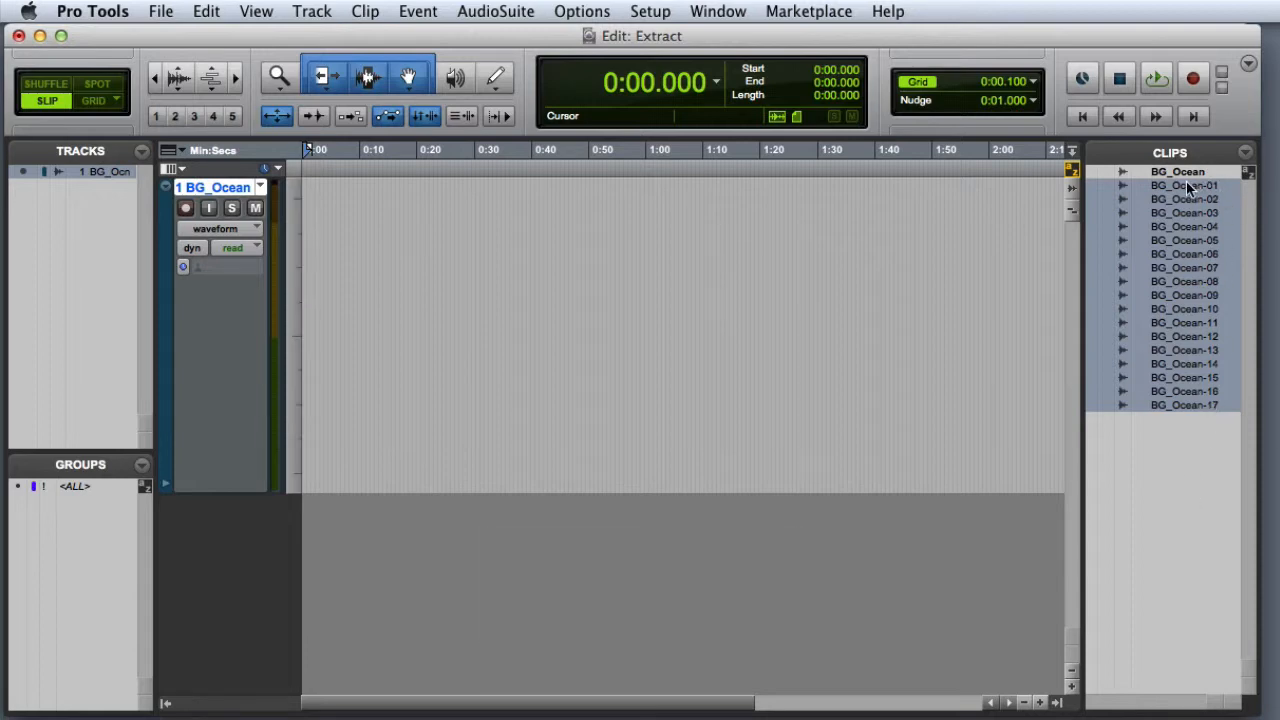
left_click_drag(320, 184, 532, 496)
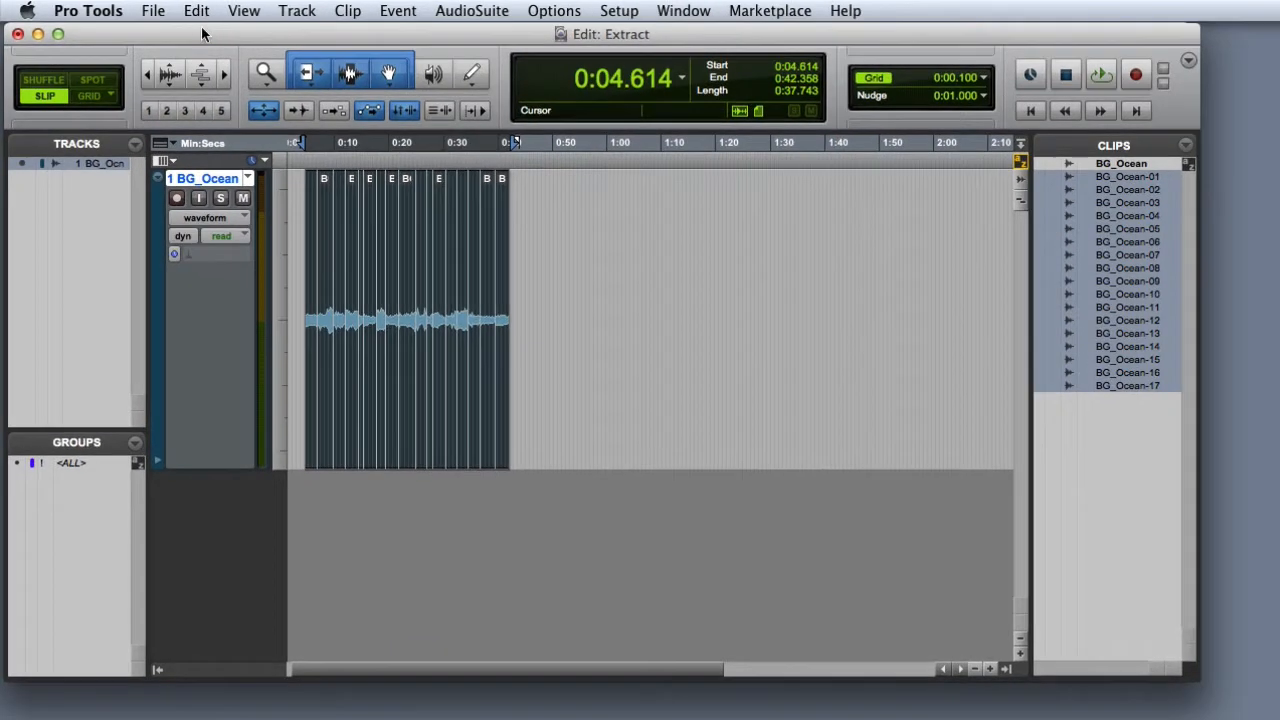
Create Batch Fades with Equal Power, Centered, 500 ms crossfades at every clip join
left_click(196, 12)
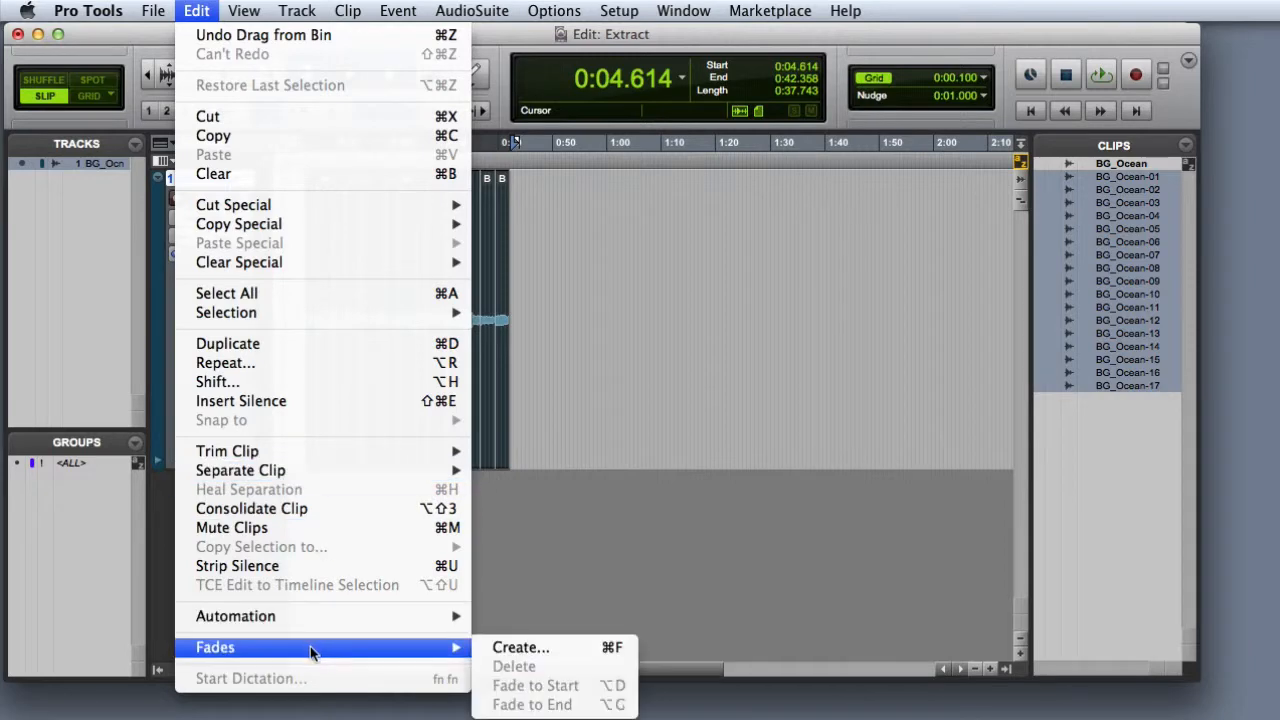
mouse_move(520, 648)
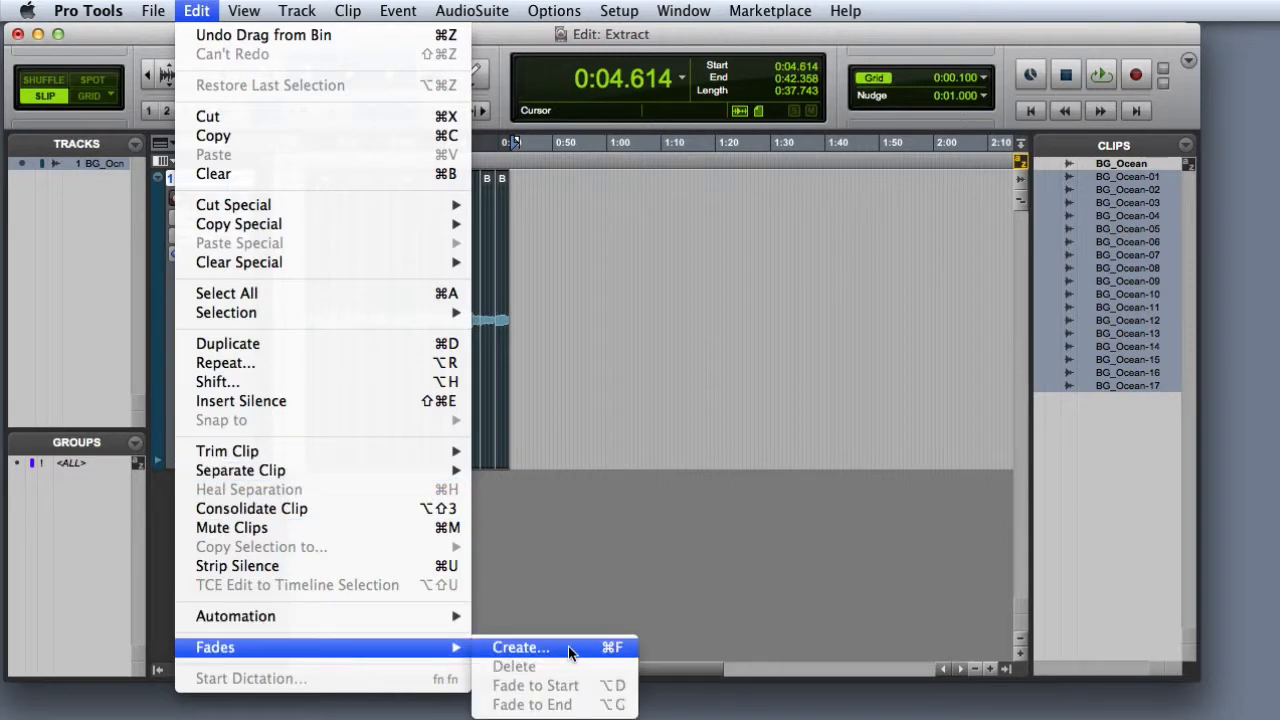
left_click(520, 648)
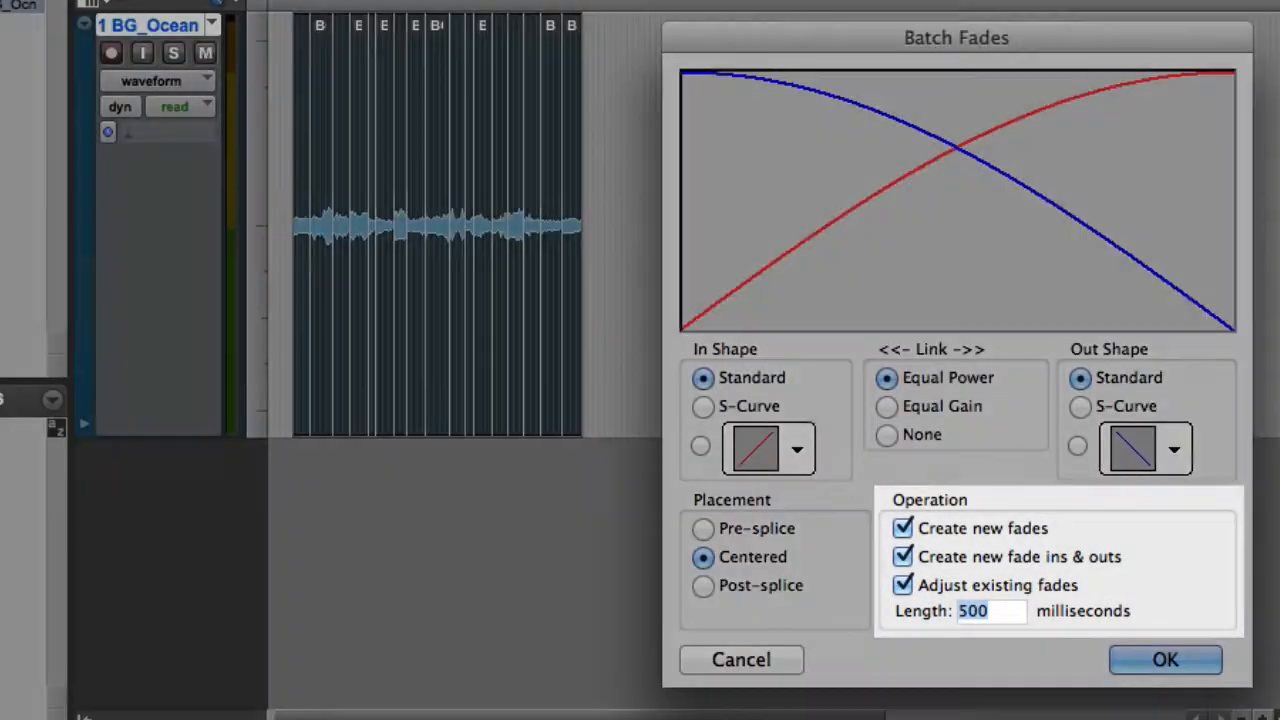
left_click(1164, 660)
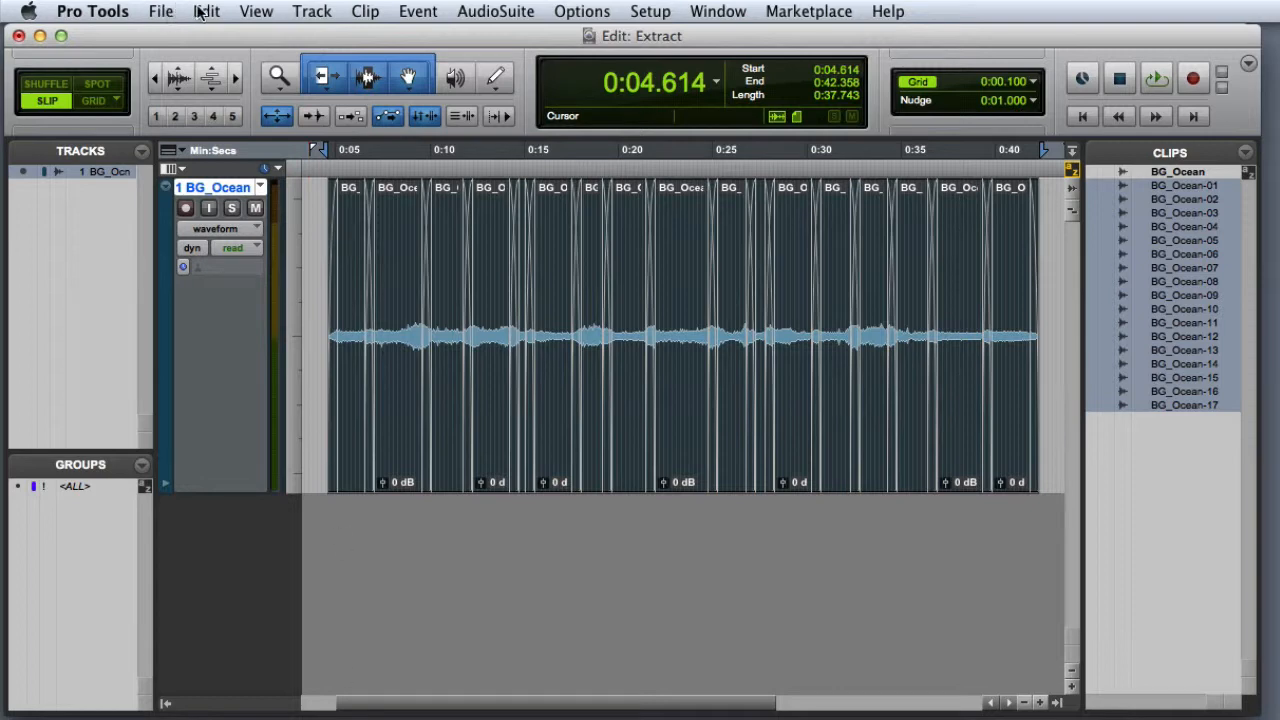
Consolidate the crossfaded clips into the single clip BG_Ocean_01
left_click(206, 12)
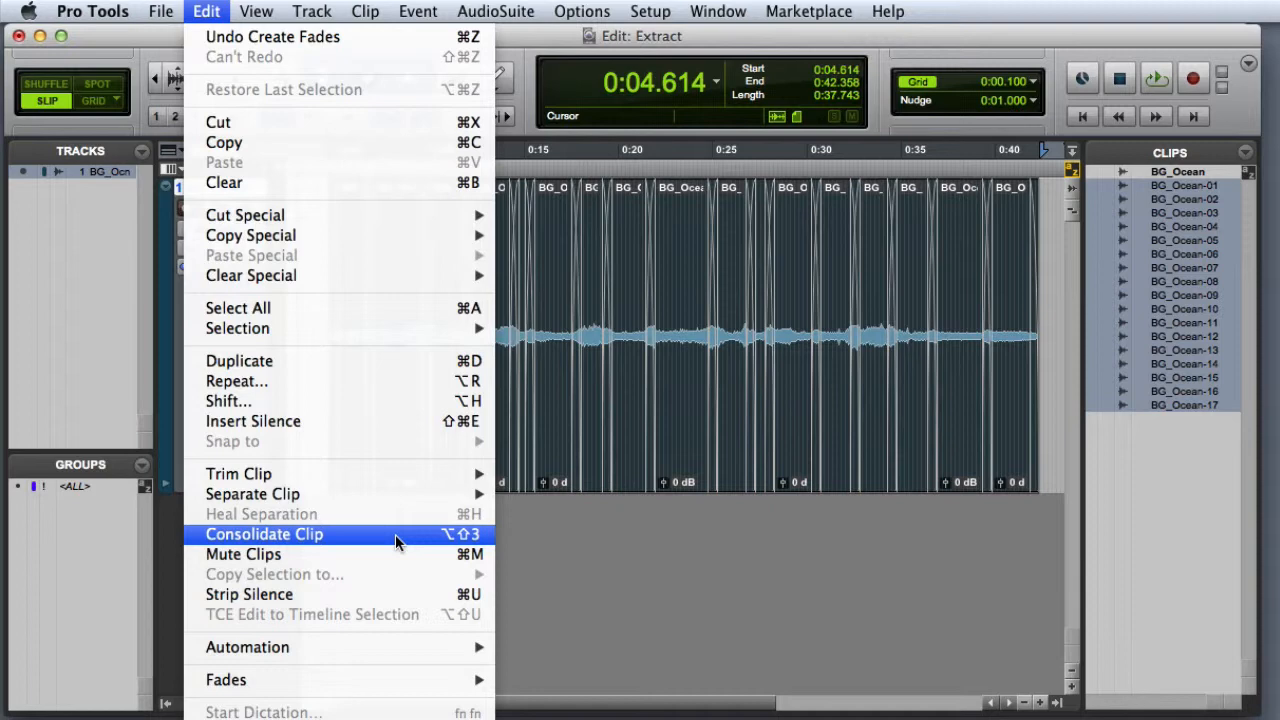
mouse_move(404, 540)
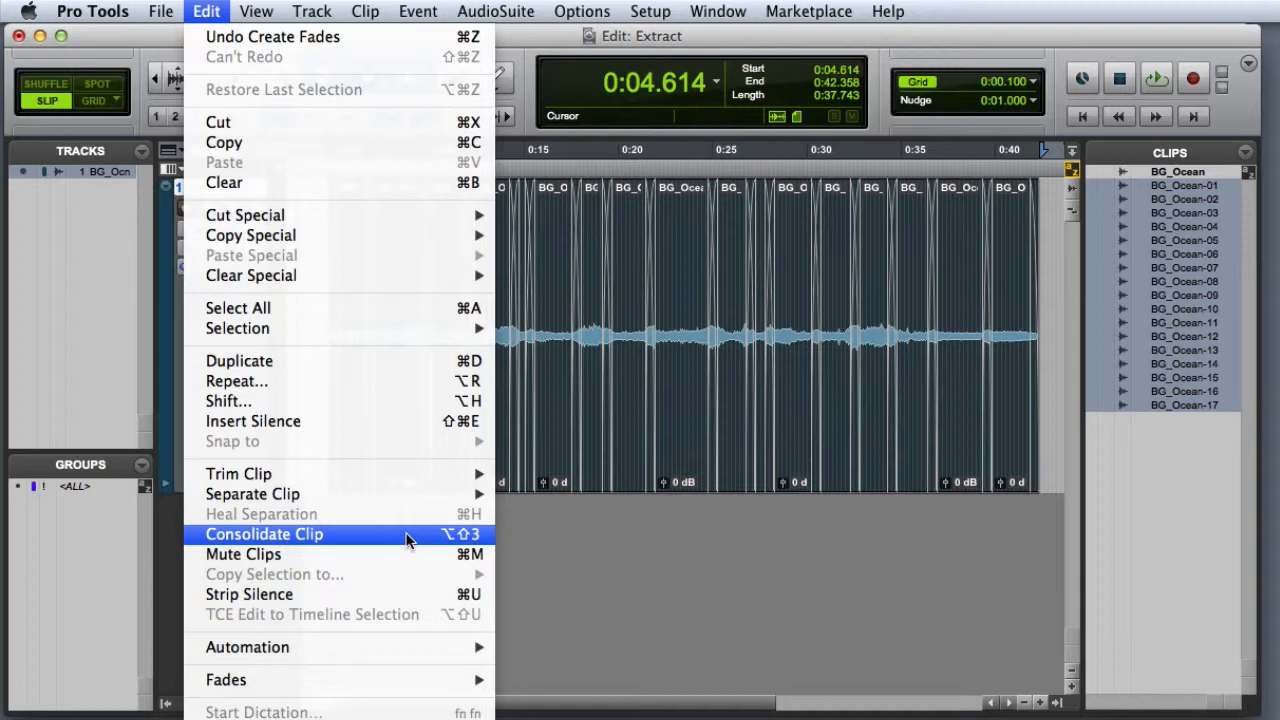
left_click(264, 534)
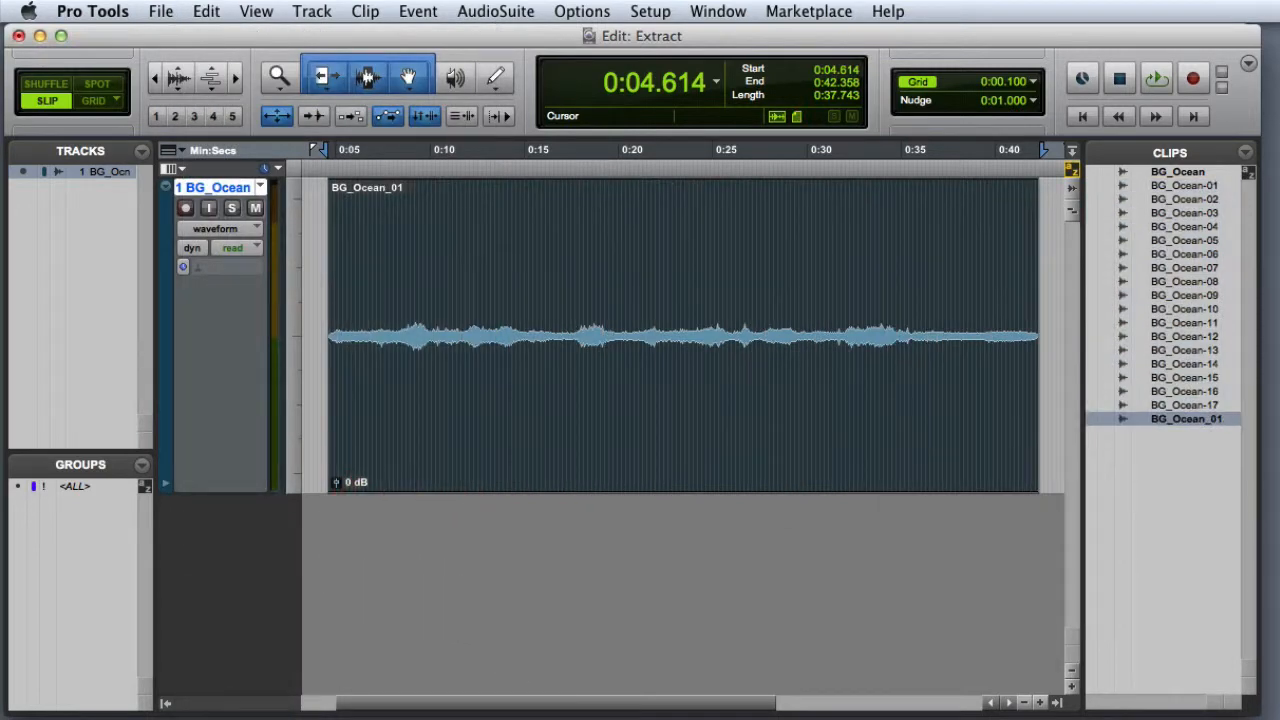